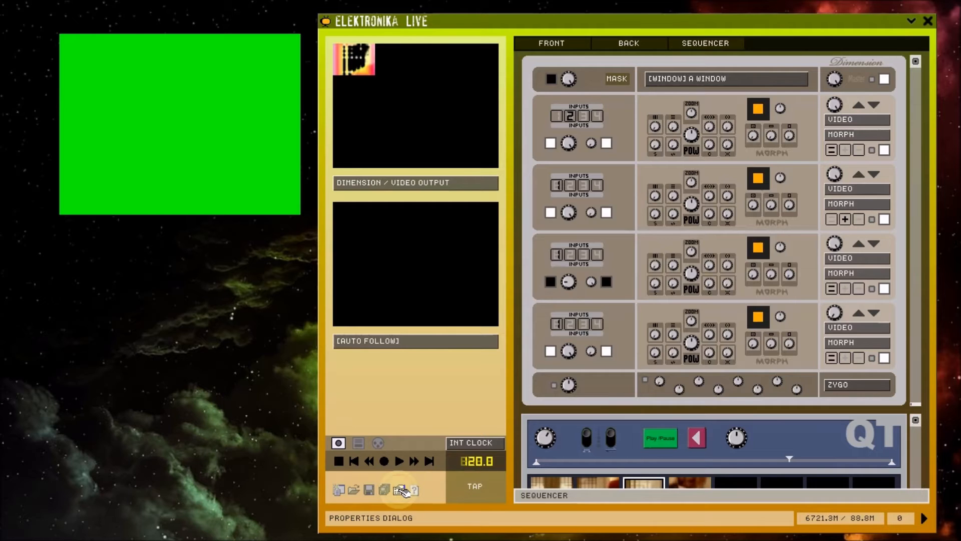
- Change the Properties VIDEO resolution from 320x240 Multimedia to [80X60] VERY SMALL
{"action": "left_click", "coordinate": [399, 490]}
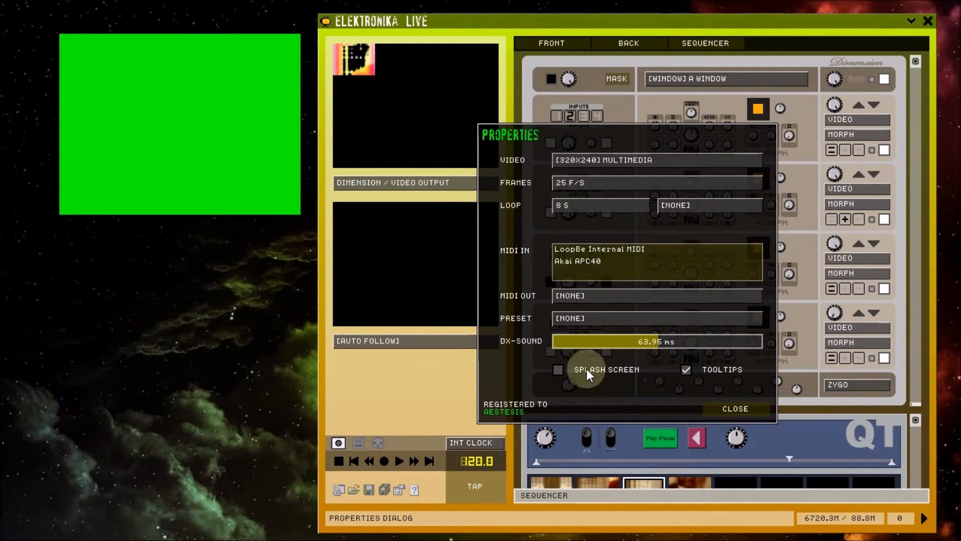
{"action": "mouse_move", "coordinate": [687, 161]}
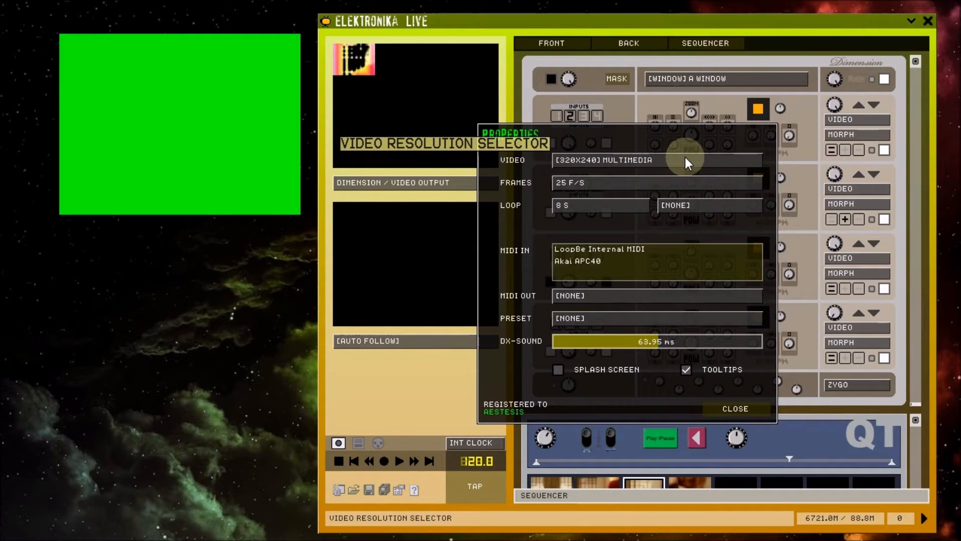
{"action": "left_click", "coordinate": [656, 160]}
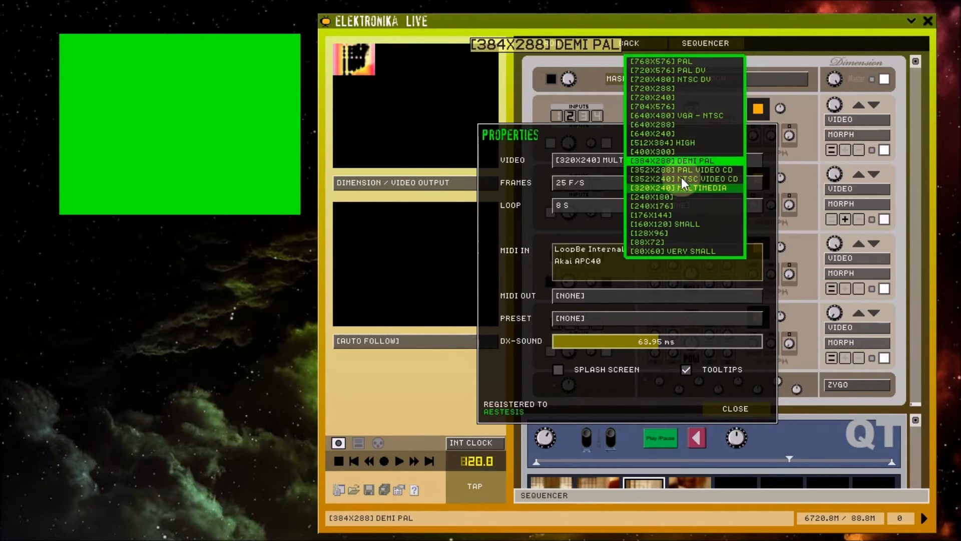
{"action": "left_click", "coordinate": [680, 187]}
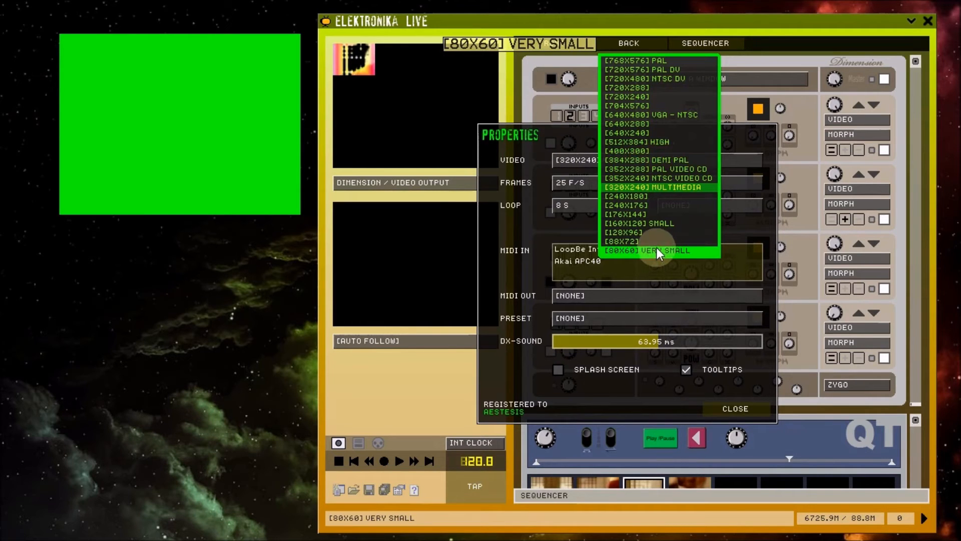
{"action": "left_click", "coordinate": [638, 250]}
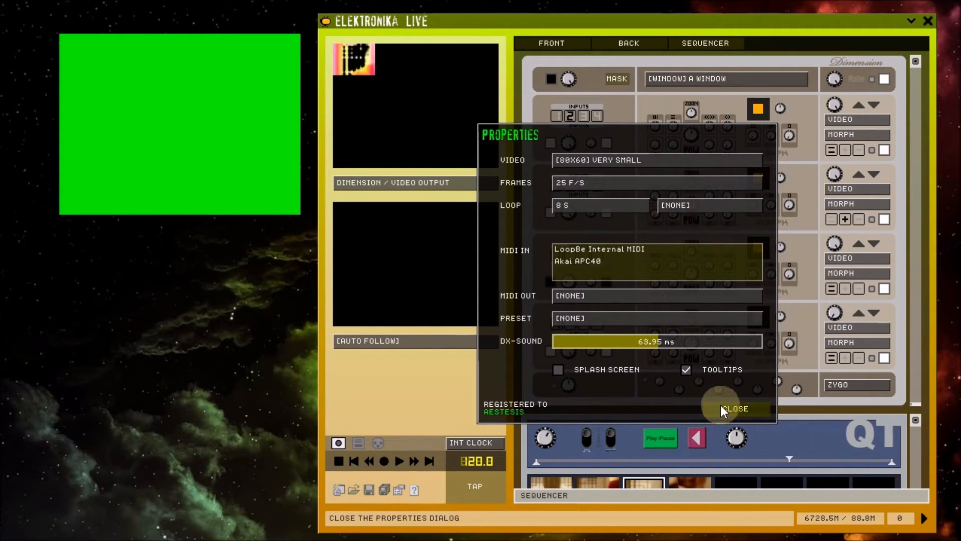
- Close Properties so the output renders at 80x60, then bring Properties back up
{"action": "left_click", "coordinate": [738, 408]}
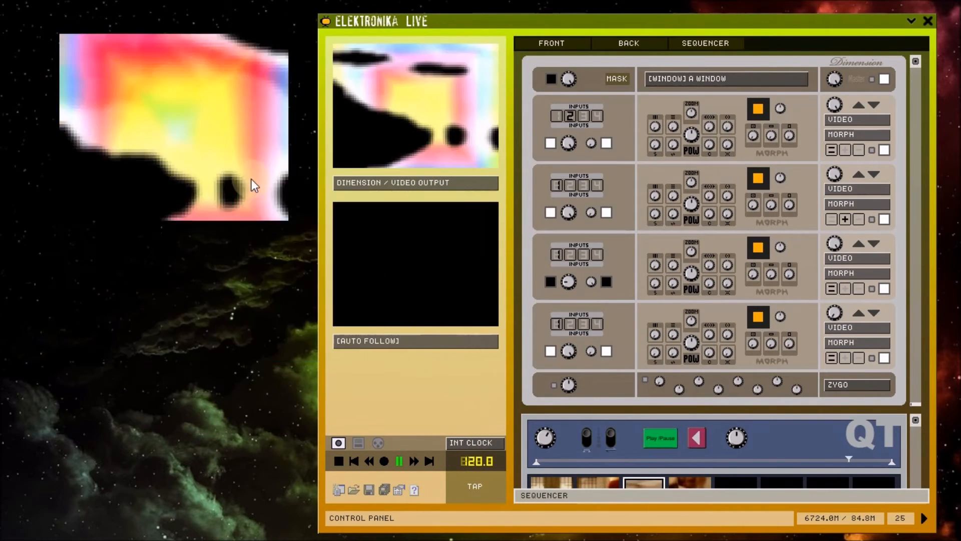
{"action": "left_click", "coordinate": [400, 490]}
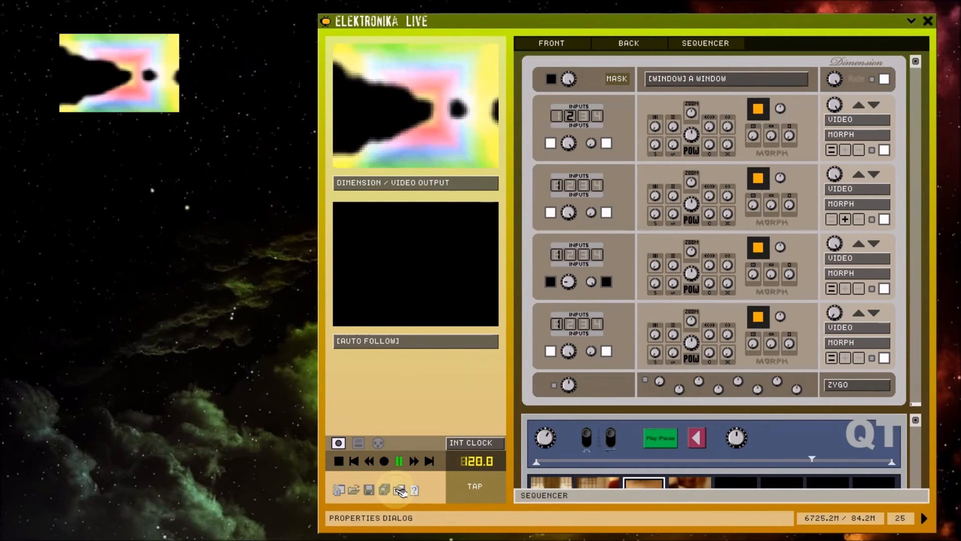
{"action": "left_click", "coordinate": [399, 490]}
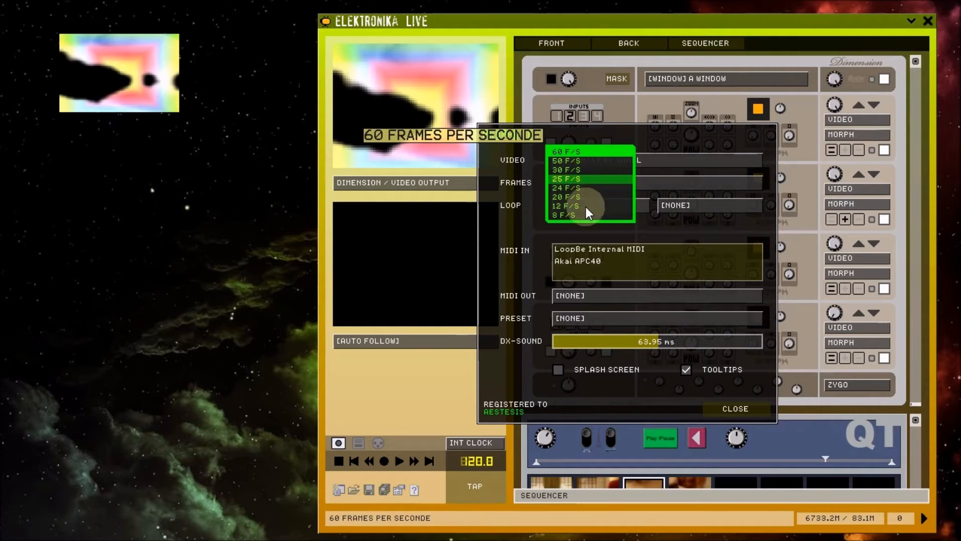
{"action": "left_click", "coordinate": [565, 179]}
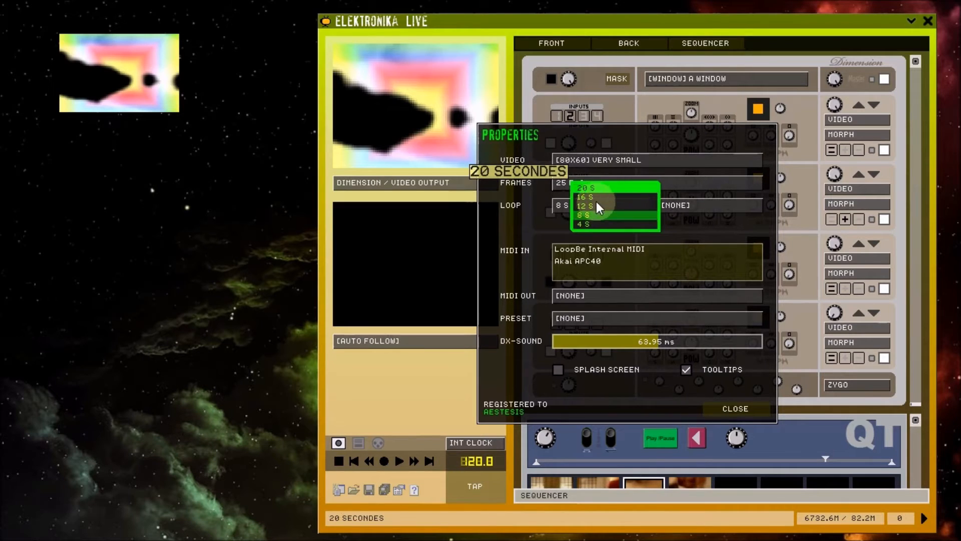
{"action": "left_click", "coordinate": [583, 215]}
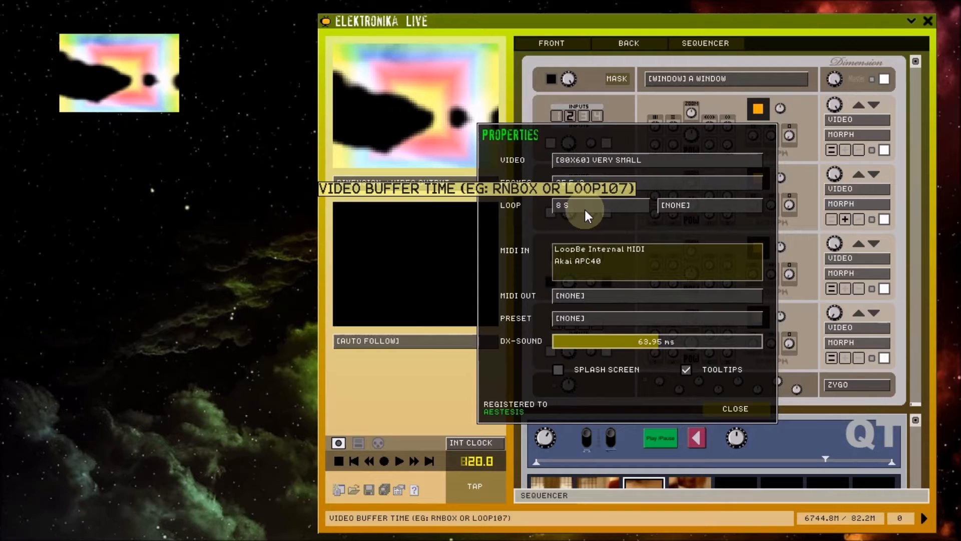
{"action": "left_click", "coordinate": [709, 205]}
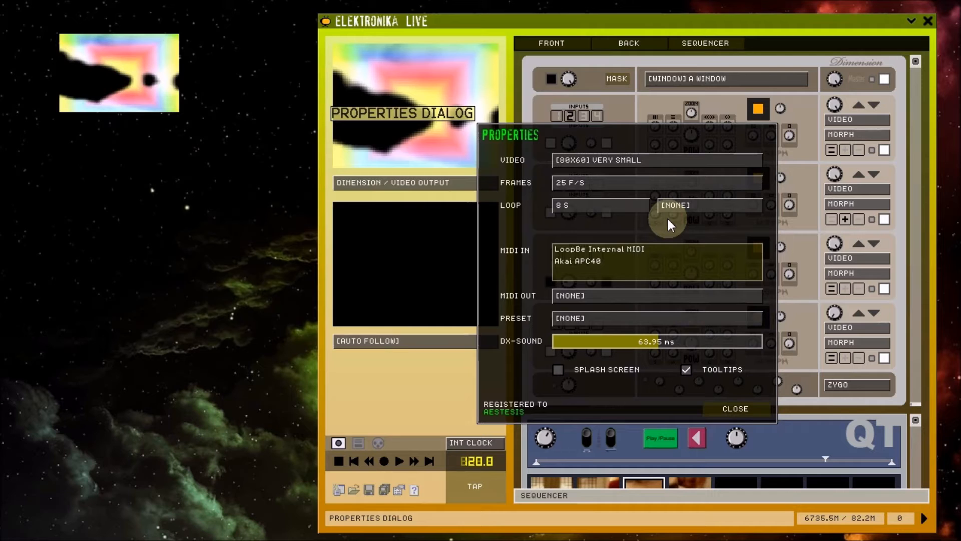
{"action": "mouse_move", "coordinate": [656, 262]}
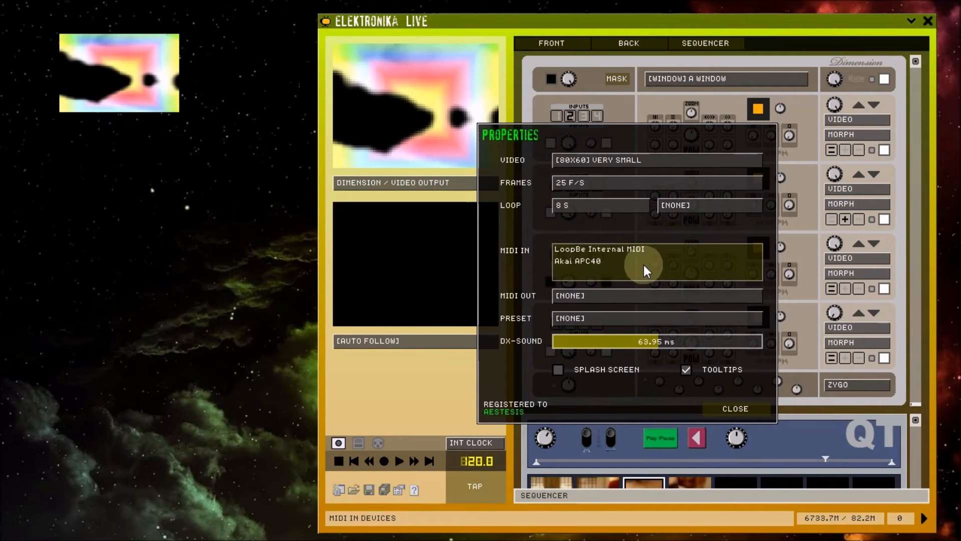
{"action": "mouse_move", "coordinate": [644, 269]}
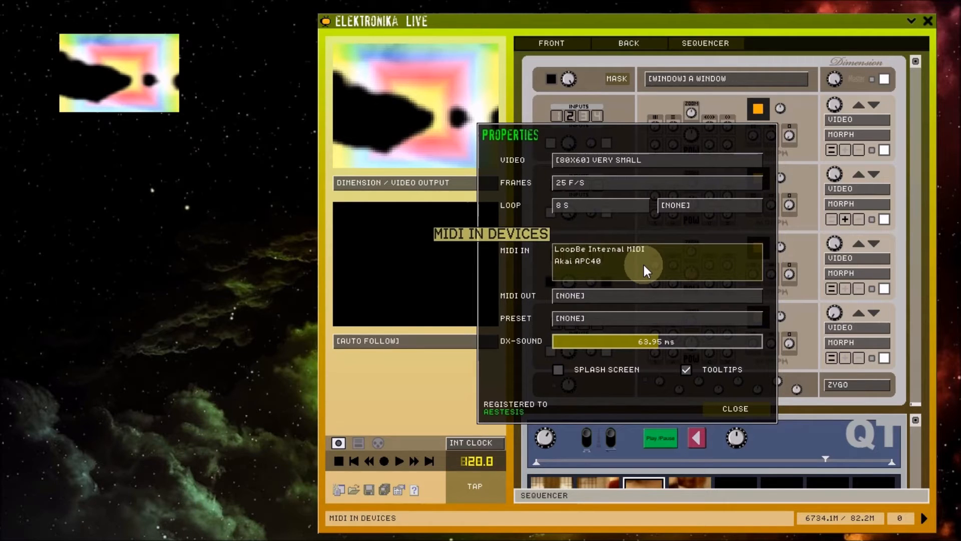
{"action": "left_click", "coordinate": [588, 260]}
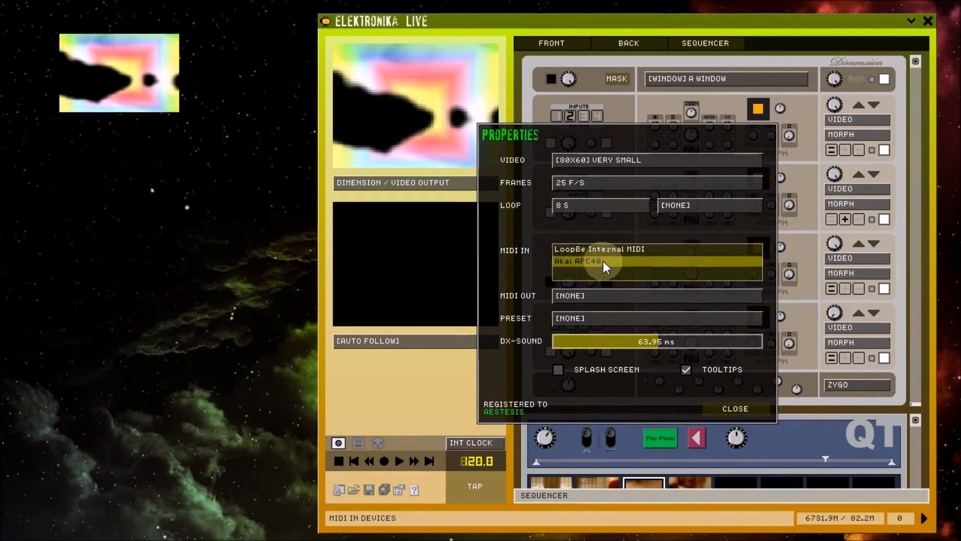
{"action": "left_click", "coordinate": [613, 249]}
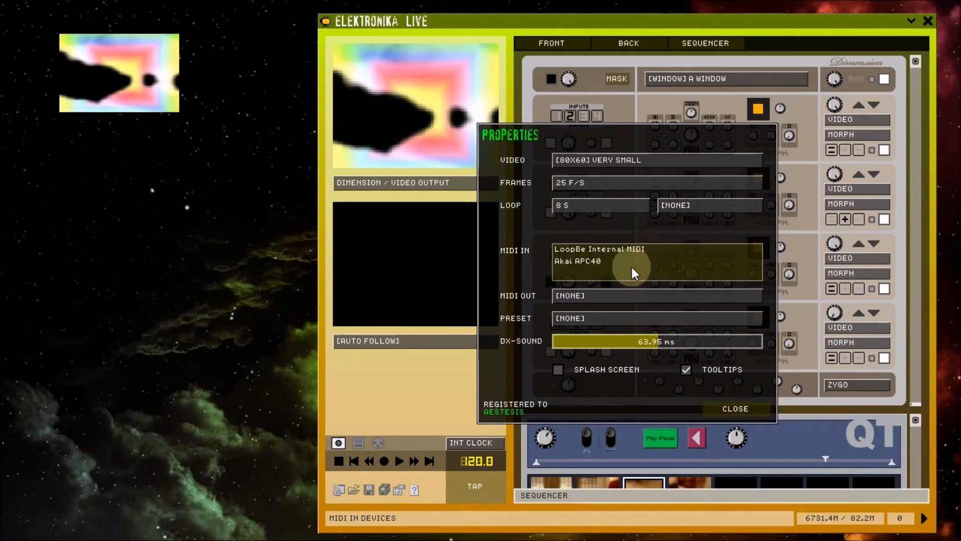
{"action": "mouse_move", "coordinate": [632, 272]}
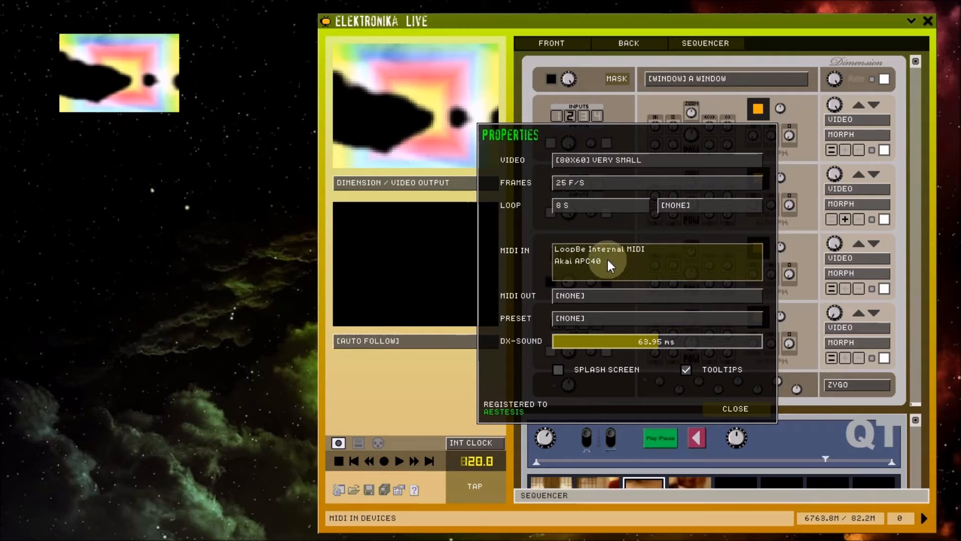
{"action": "left_click", "coordinate": [604, 261]}
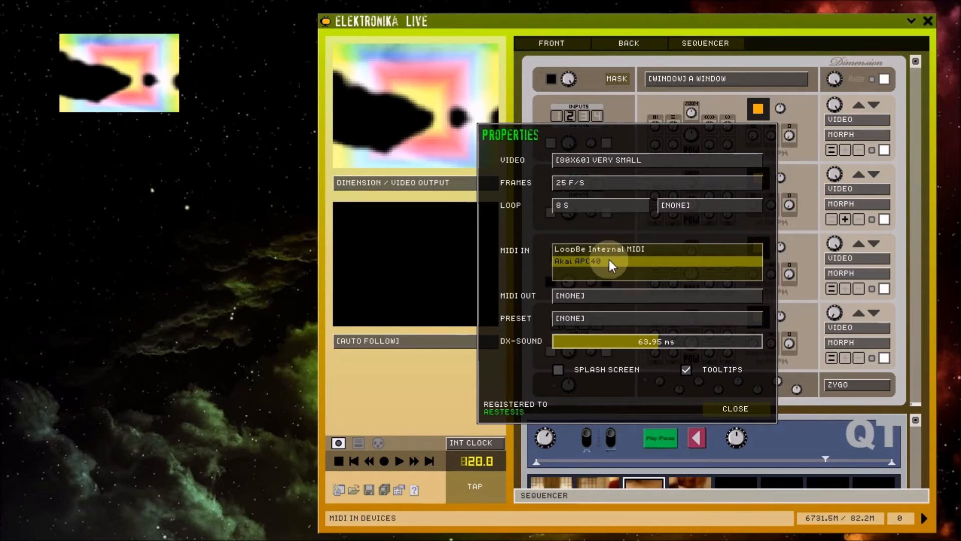
{"action": "left_click", "coordinate": [613, 249]}
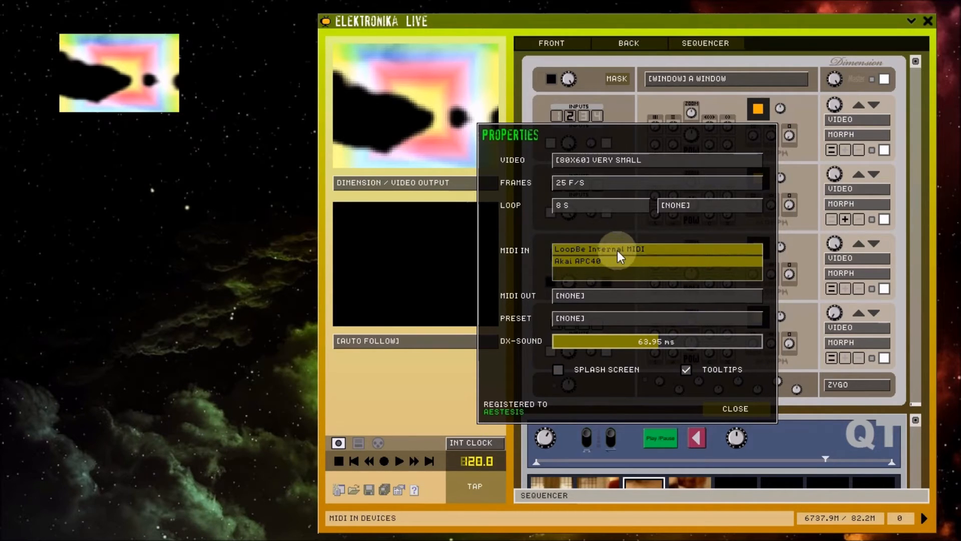
{"action": "mouse_move", "coordinate": [659, 252]}
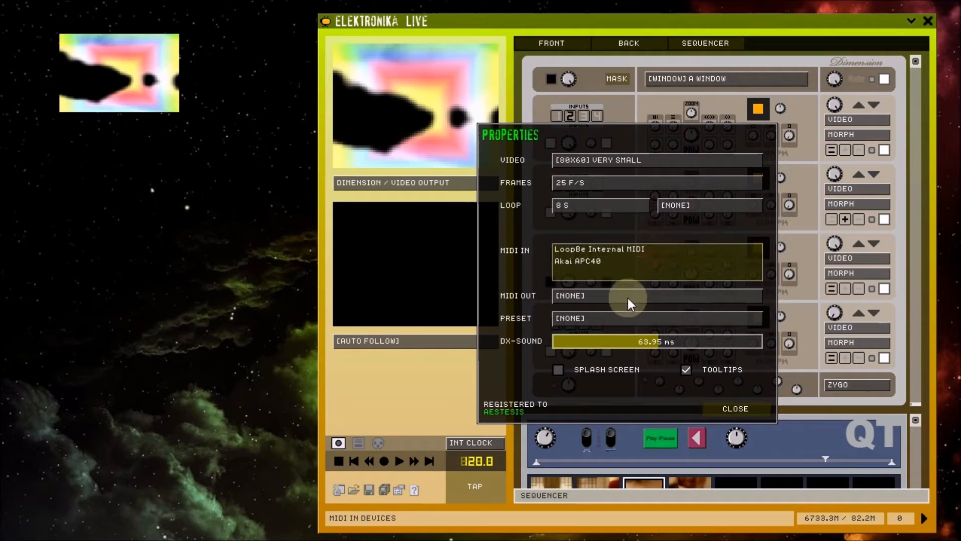
{"action": "left_click", "coordinate": [656, 294]}
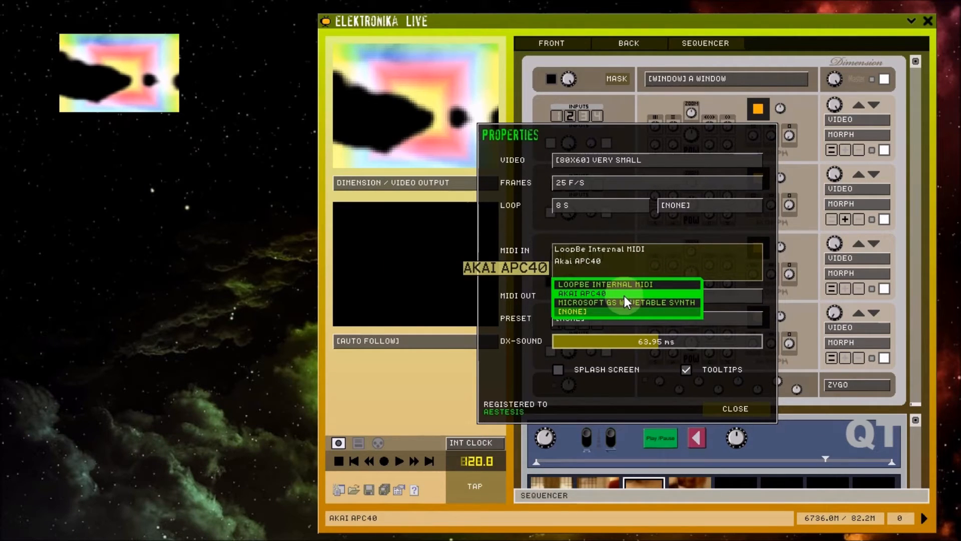
{"action": "left_click", "coordinate": [584, 309]}
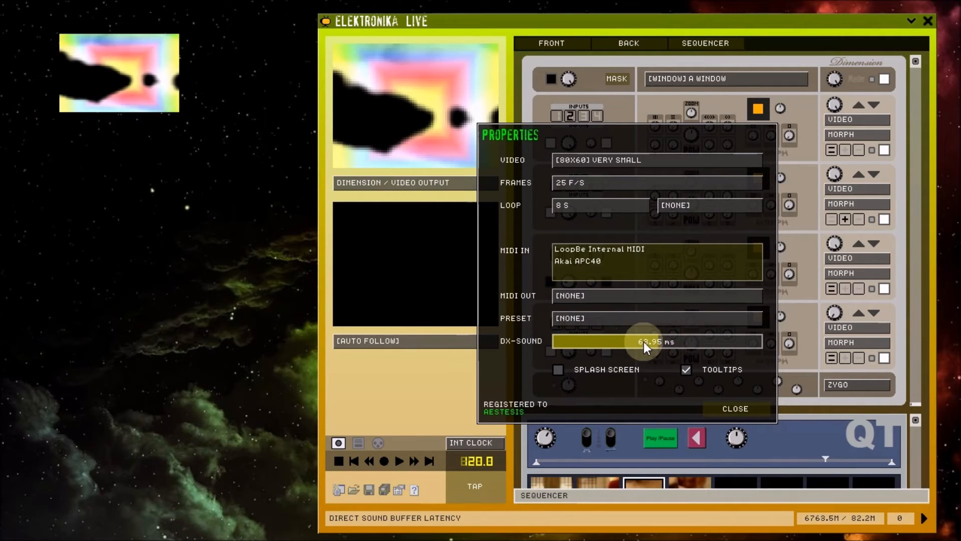
- Lower the DX-Sound buffer latency to about 63.95 ms, keep Tooltips checked, and close Properties
{"action": "left_click_drag", "start_coordinate": [644, 341], "coordinate": [705, 341]}
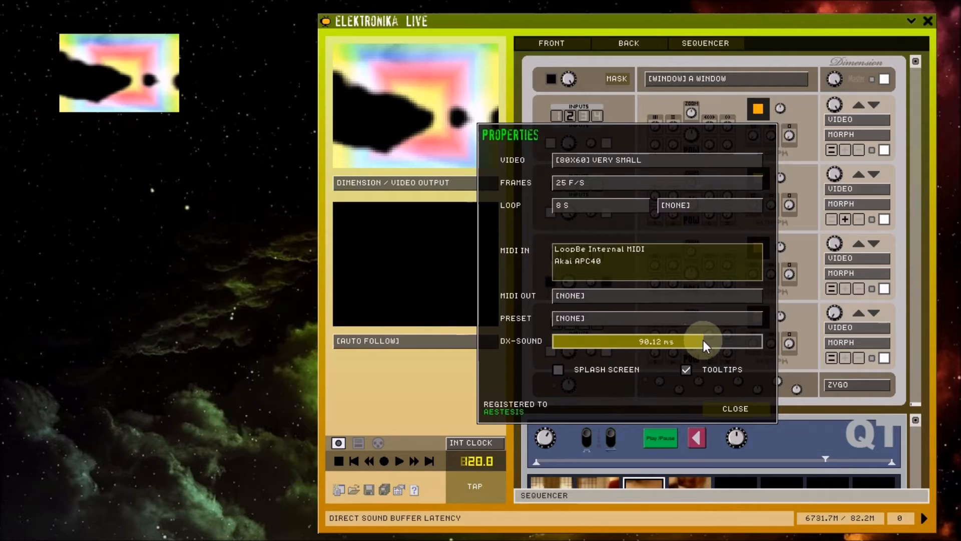
{"action": "left_click_drag", "start_coordinate": [702, 343], "coordinate": [659, 348]}
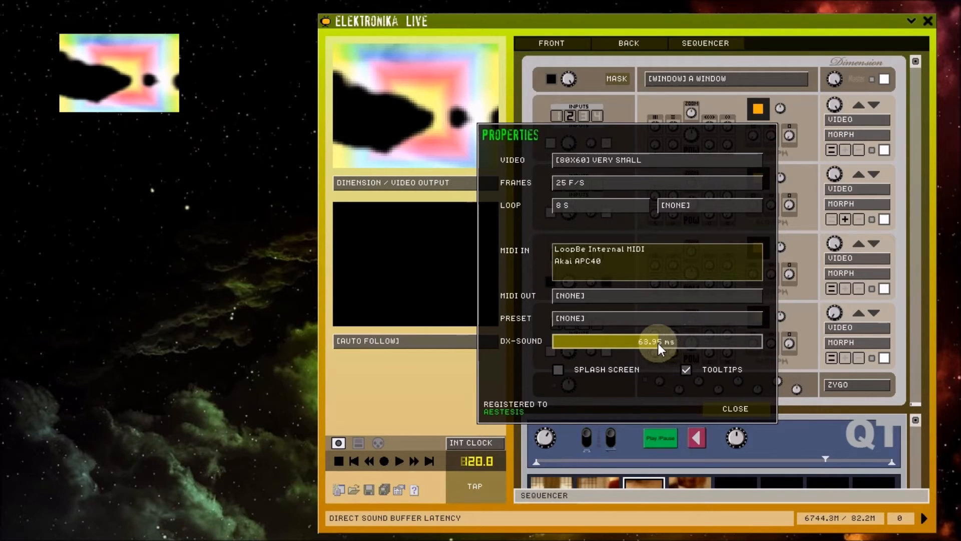
{"action": "mouse_move", "coordinate": [610, 344]}
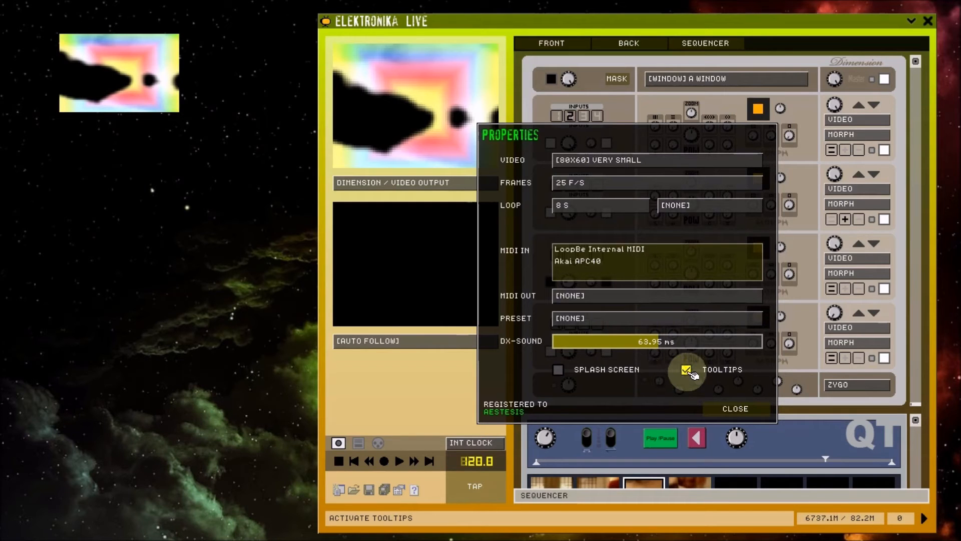
{"action": "mouse_move", "coordinate": [686, 373]}
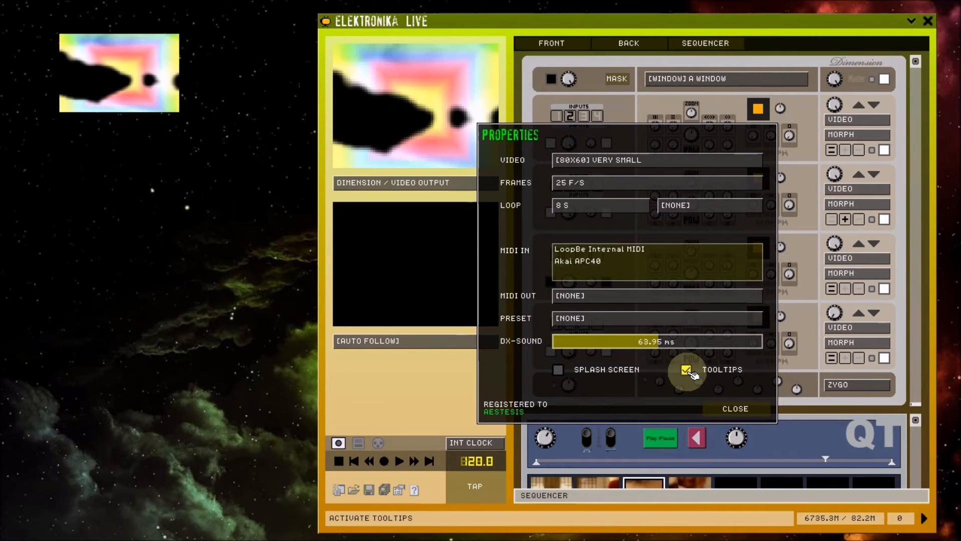
{"action": "mouse_move", "coordinate": [420, 526]}
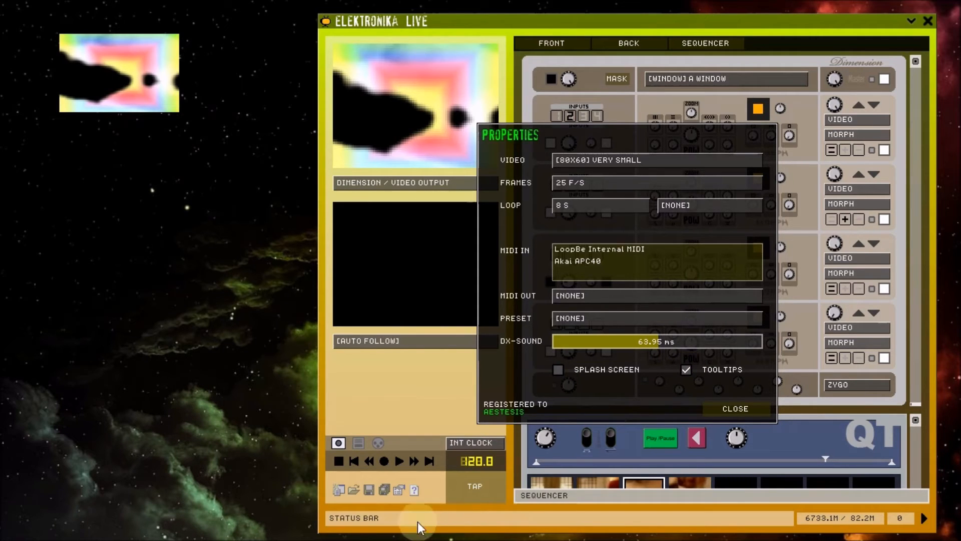
{"action": "left_click", "coordinate": [733, 408]}
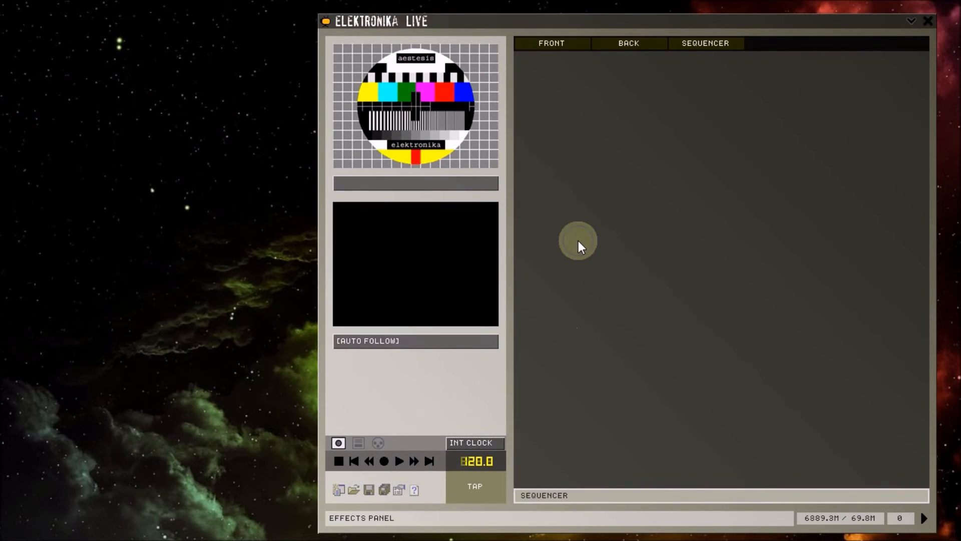
- Add Aestesis modules and a V-Out module to the empty rack from the right-click module list
{"action": "right_click", "coordinate": [576, 240]}
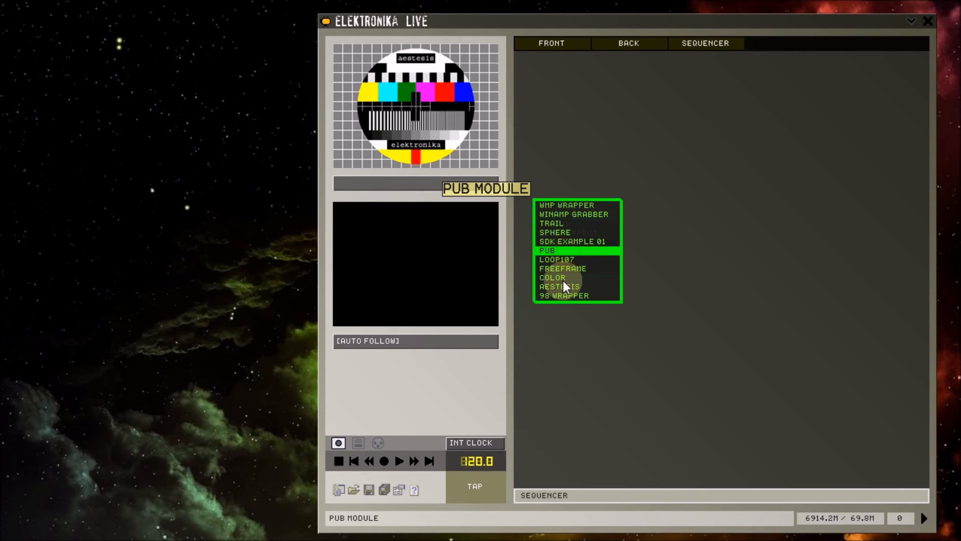
{"action": "left_click", "coordinate": [562, 288]}
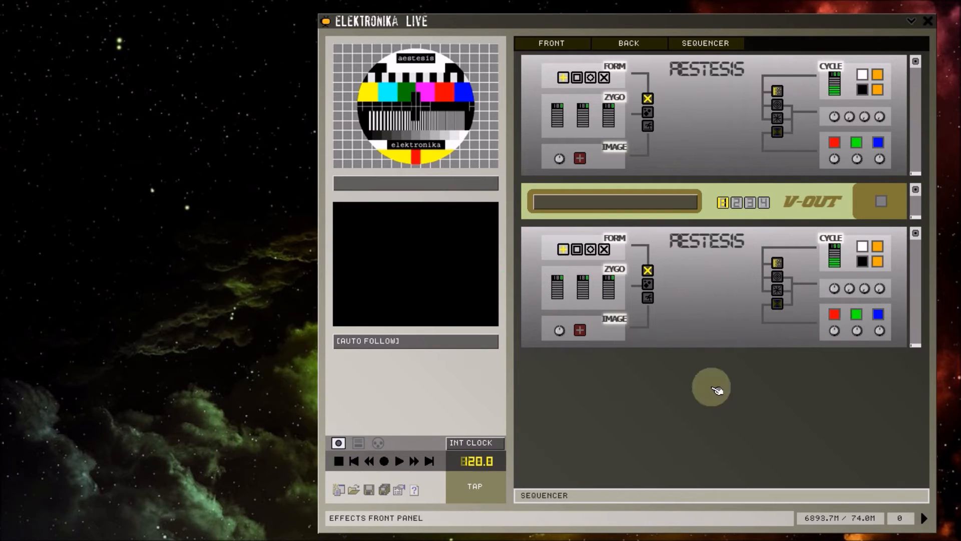
- Start Play and raise a Zygo level on the lower Aestesis module so the orange pattern renders
{"action": "left_click", "coordinate": [397, 461]}
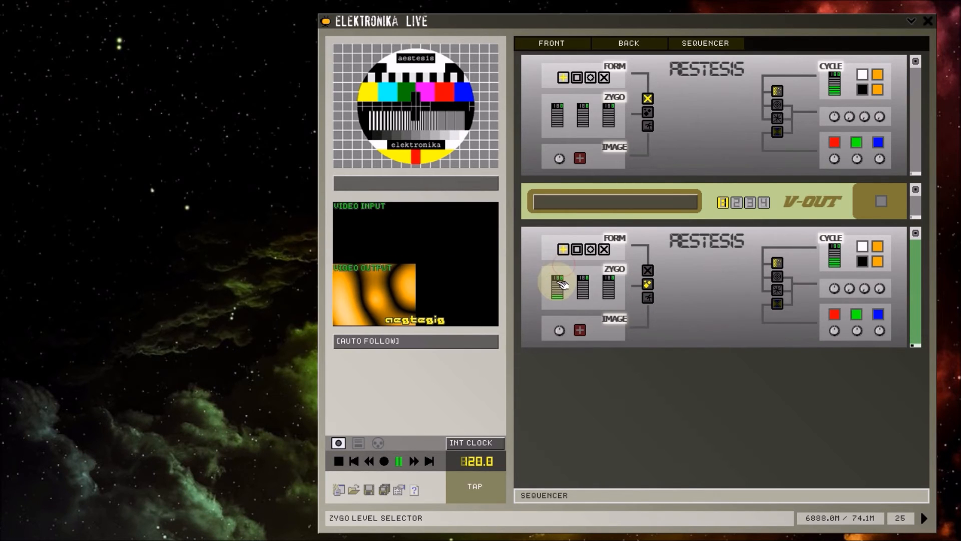
{"action": "left_click", "coordinate": [574, 249]}
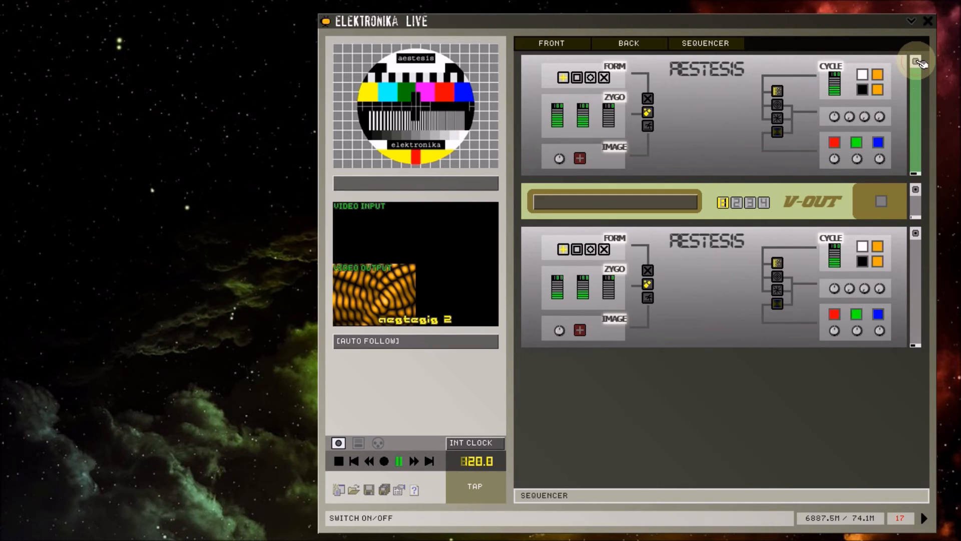
{"action": "mouse_move", "coordinate": [916, 61]}
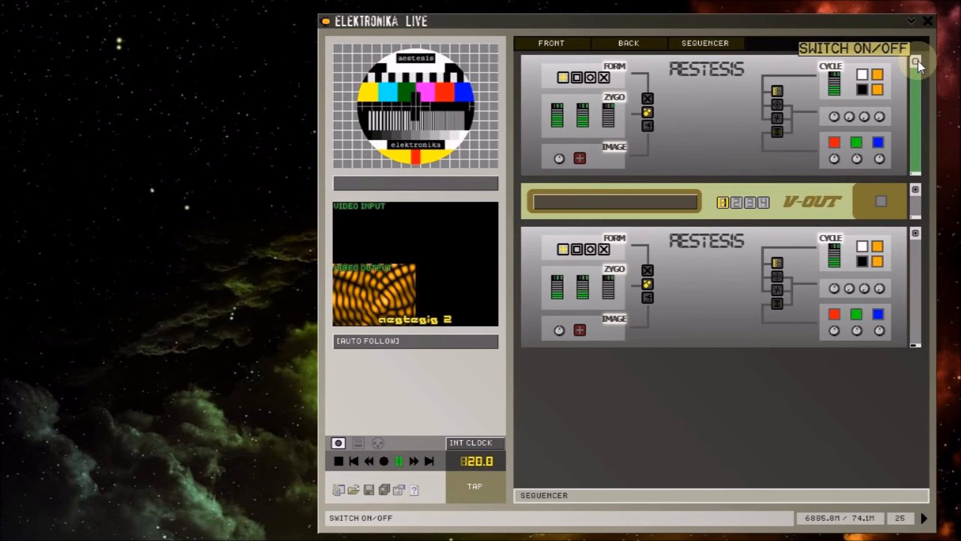
- Reorder the rack so V-Out sits first, above both switched-on Aestesis modules
{"action": "left_click", "coordinate": [917, 61]}
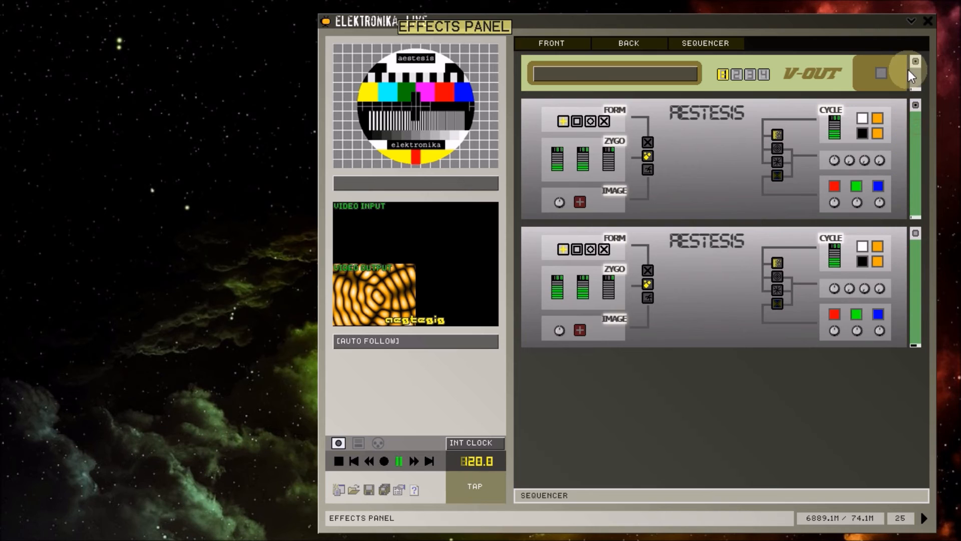
{"action": "scroll", "scroll_direction": "down", "scroll_amount": 3}
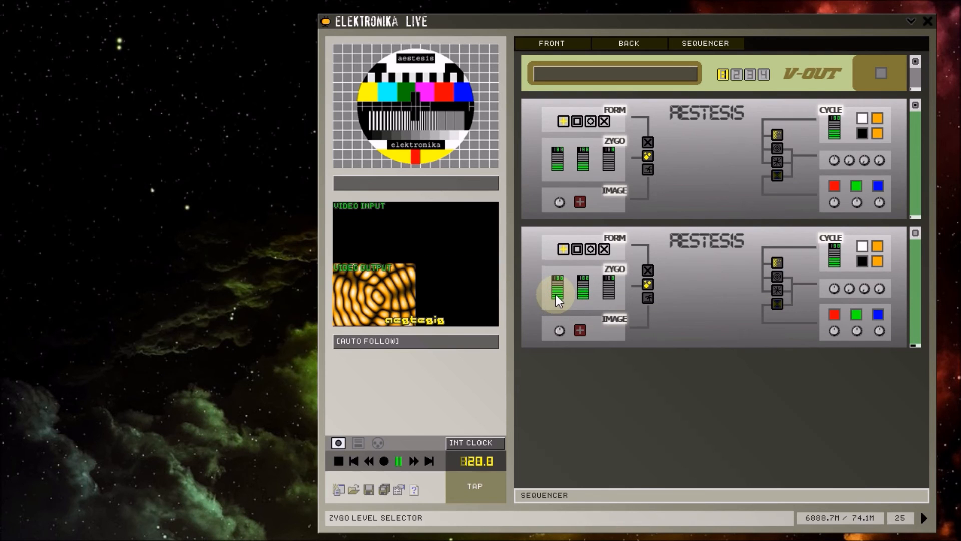
{"action": "mouse_move", "coordinate": [555, 293]}
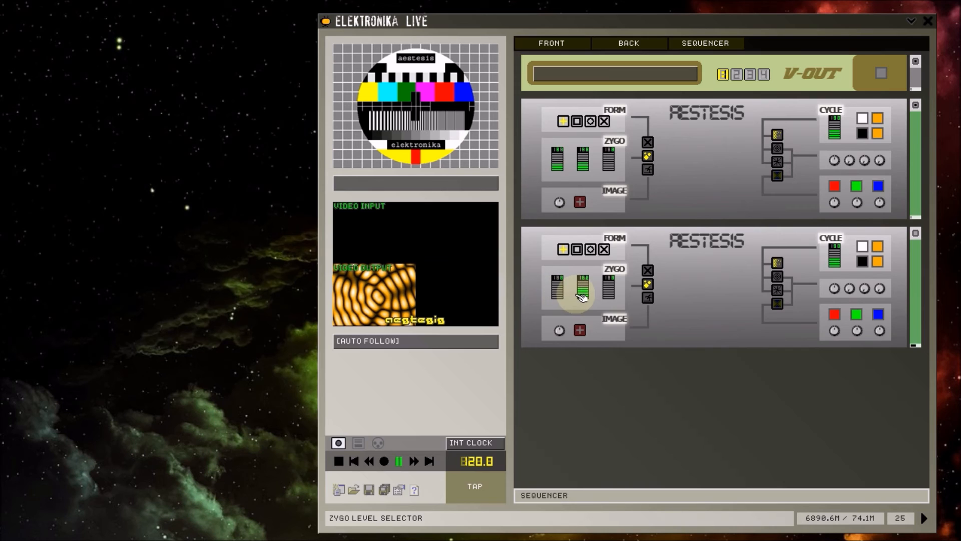
{"action": "mouse_move", "coordinate": [586, 233]}
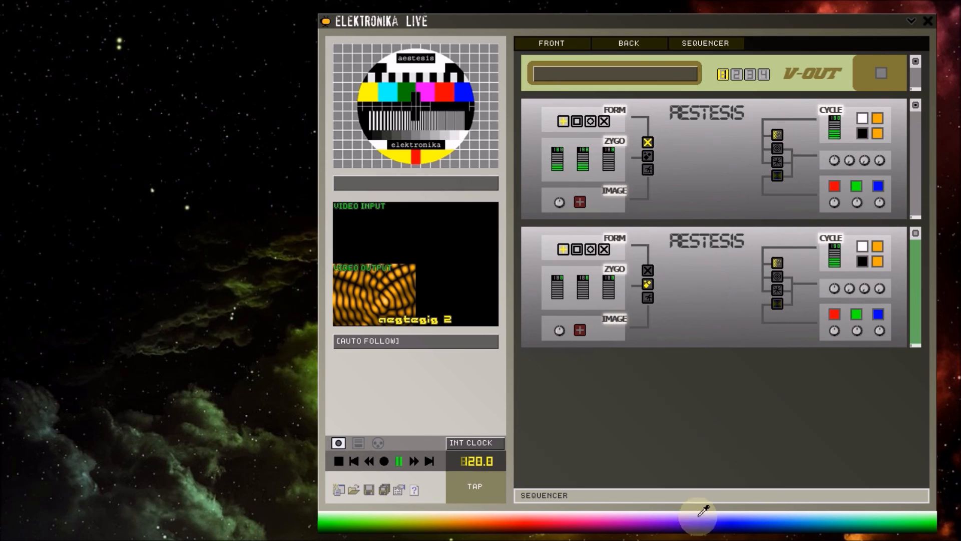
{"action": "mouse_move", "coordinate": [579, 512]}
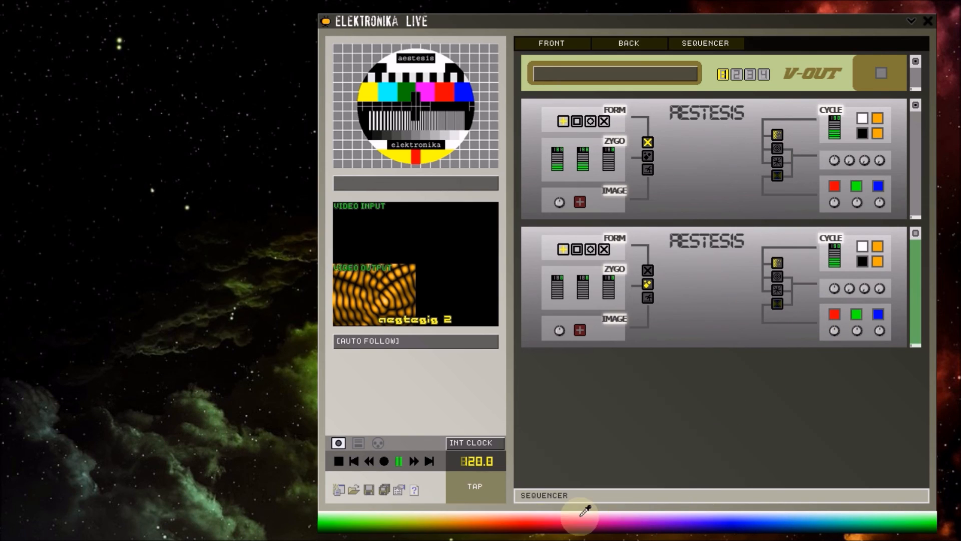
{"action": "mouse_move", "coordinate": [734, 521]}
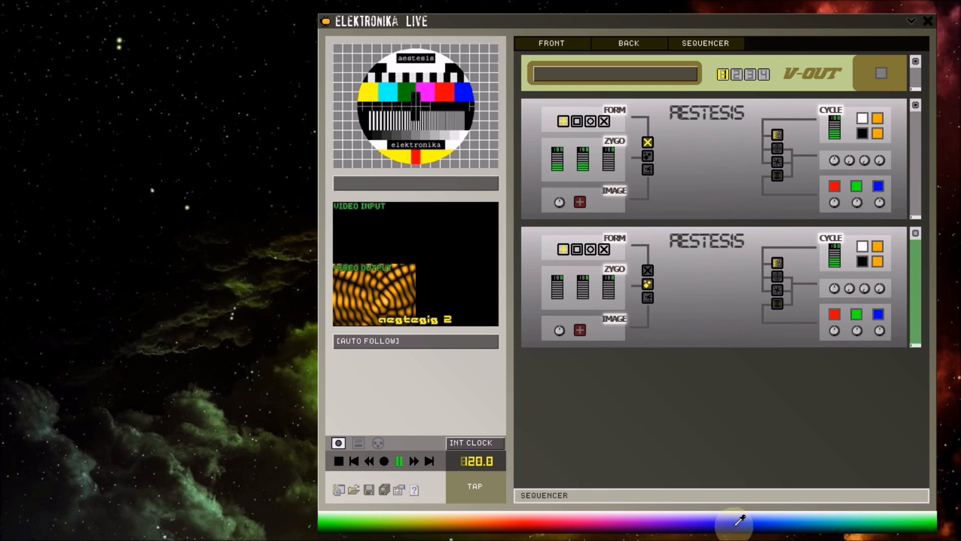
{"action": "mouse_move", "coordinate": [831, 280]}
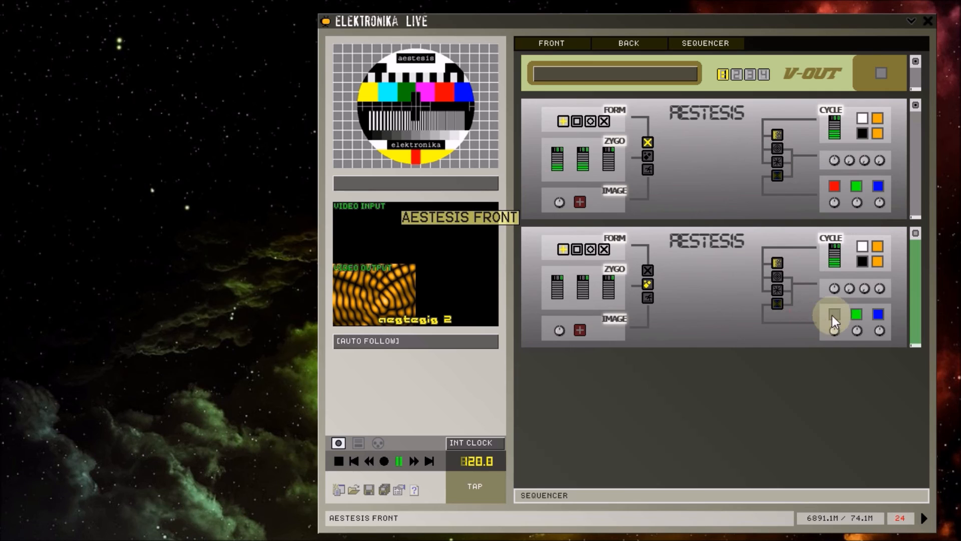
{"action": "mouse_move", "coordinate": [834, 315]}
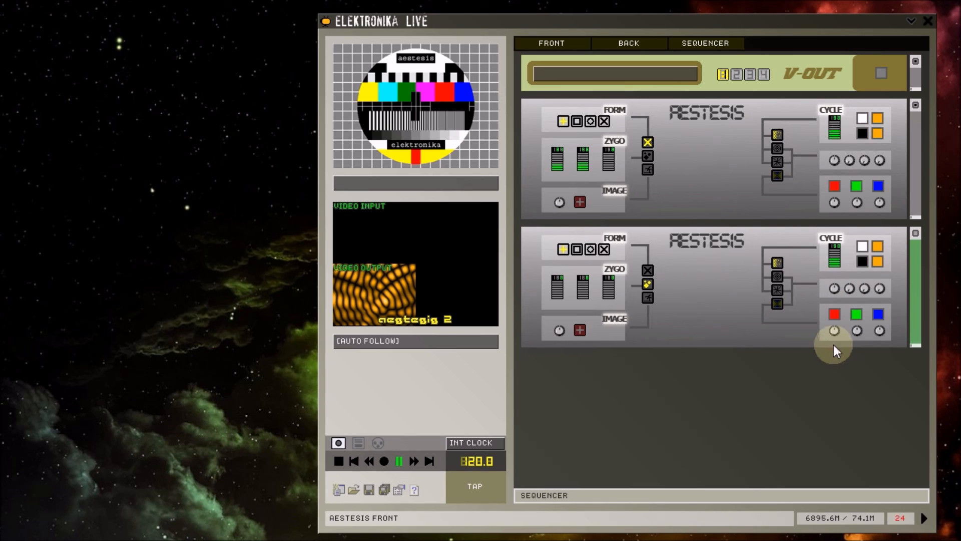
- Delete the lower Aestesis module via Delete Module, leaving V-Out and one Aestesis
{"action": "left_click", "coordinate": [833, 313]}
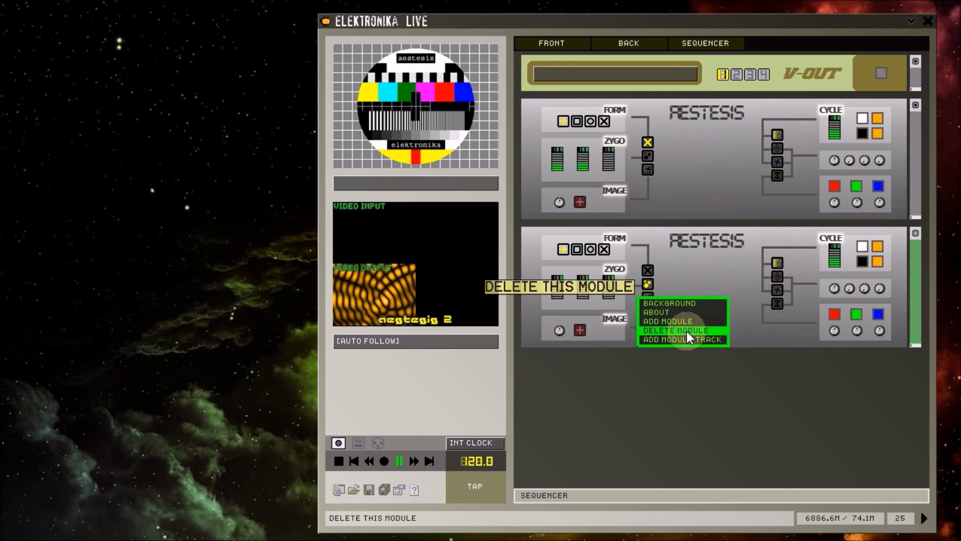
{"action": "left_click", "coordinate": [675, 330]}
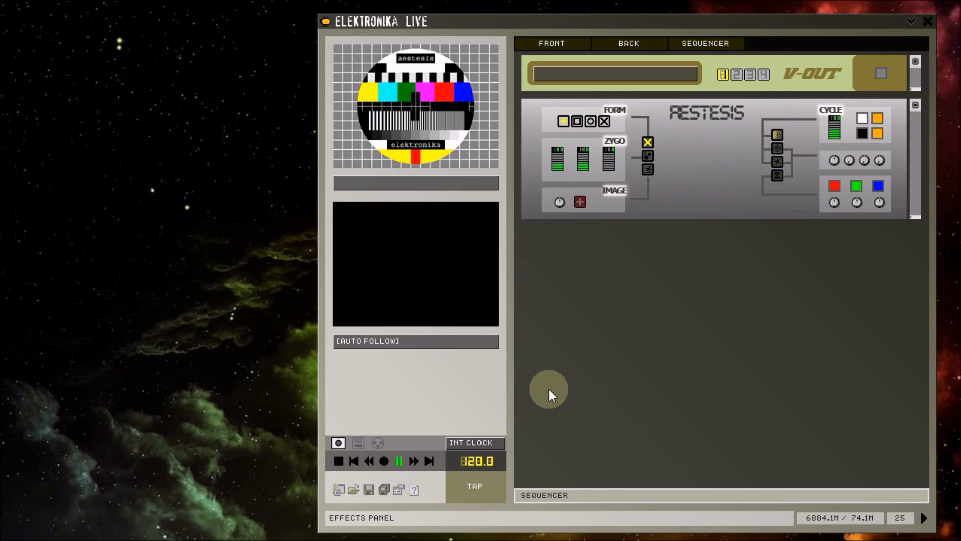